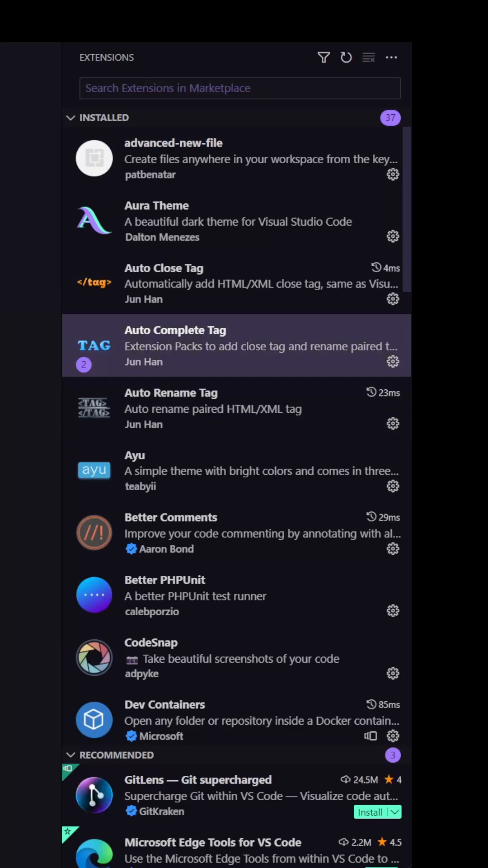
Scroll the Installed extensions from advanced-new-file past Dev Containers to Highlight Matching Tag and Laravel Blade Snippets.
click(163, 282)
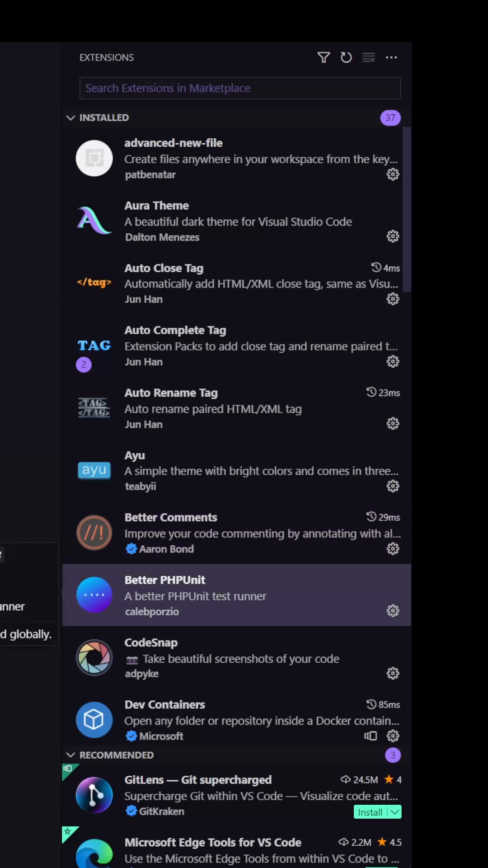
scroll(down, 3)
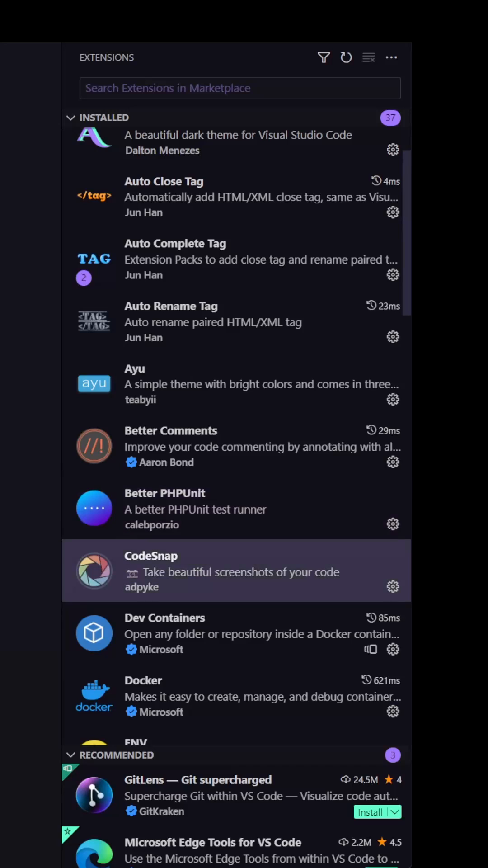
scroll(down, 3)
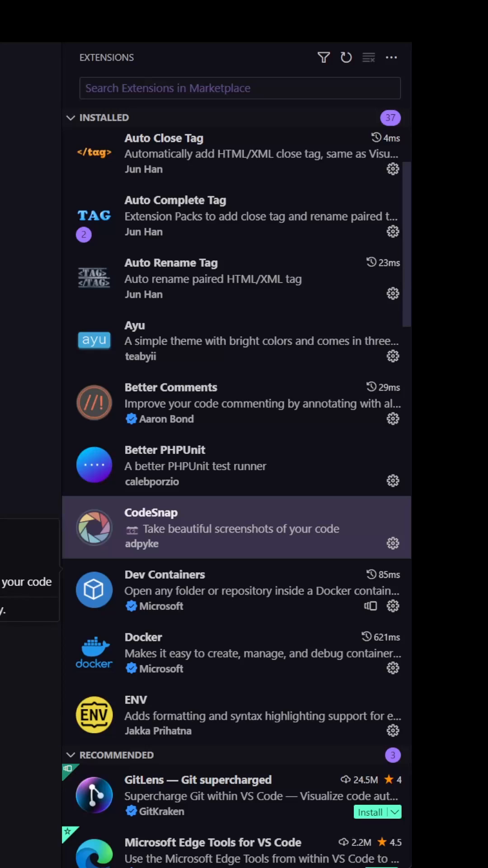
scroll(down, 3)
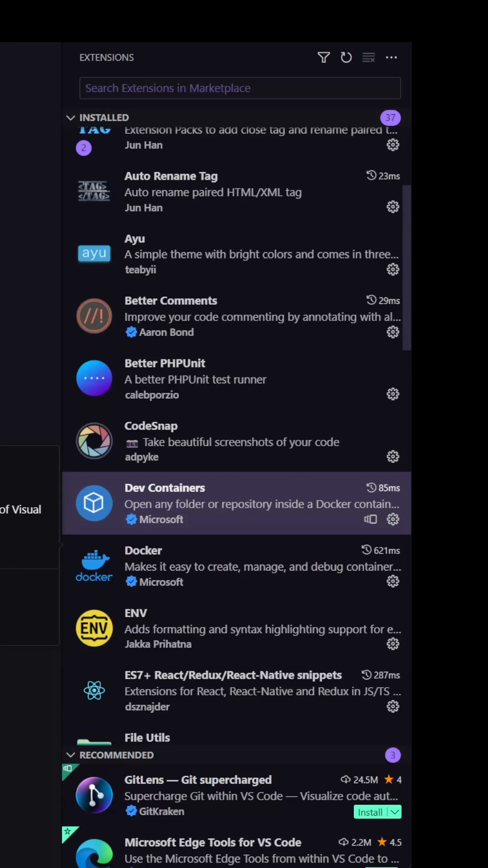
scroll(down, 3)
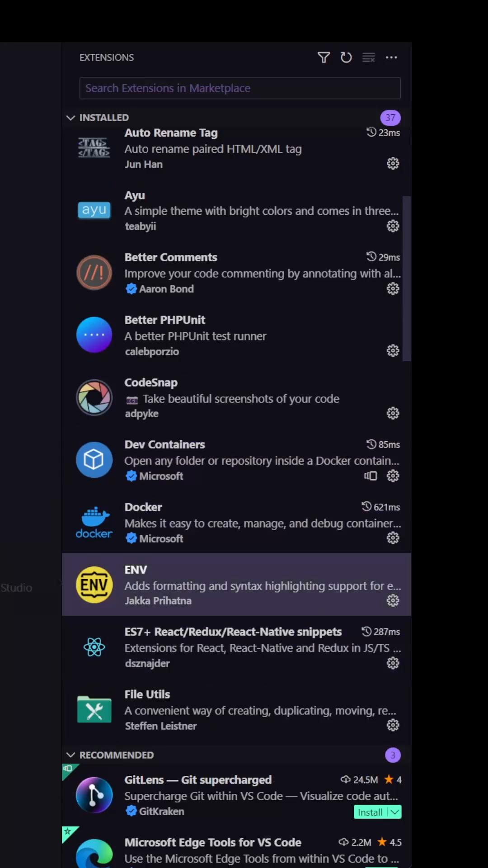
scroll(down, 3)
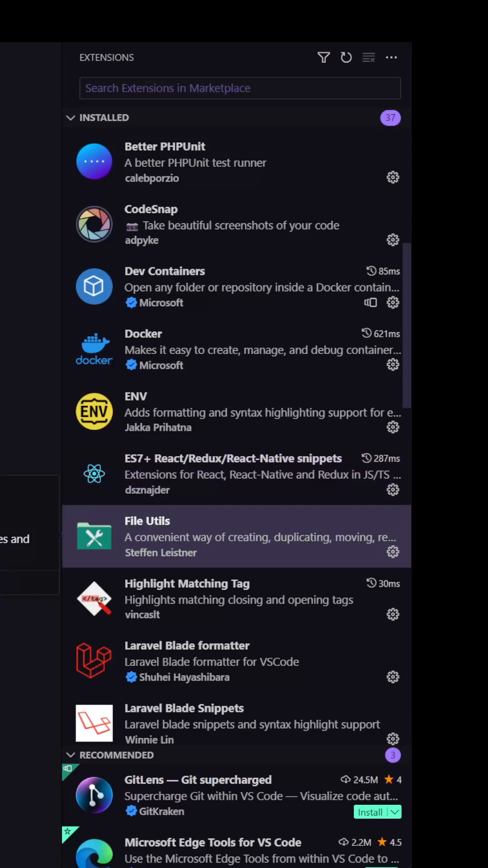
scroll(down, 3)
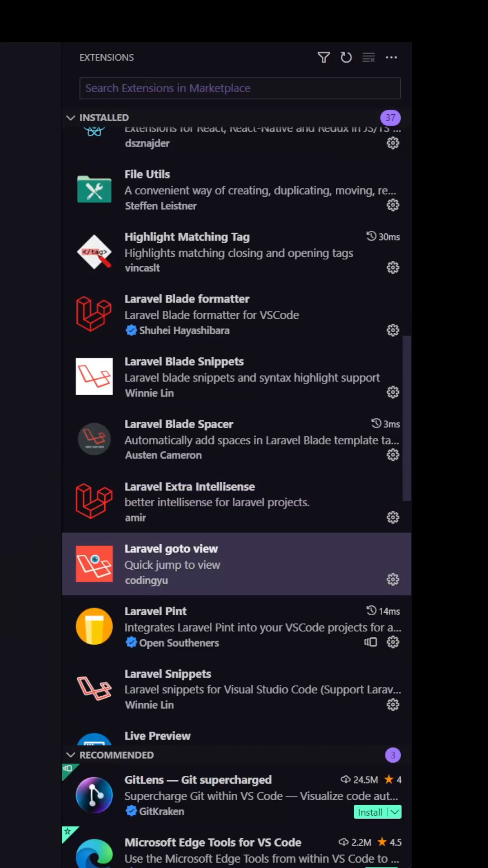
Scroll on to Laravel Pint, Laravel Snippets, Live Preview and Markdown All in One.
scroll(down, 3)
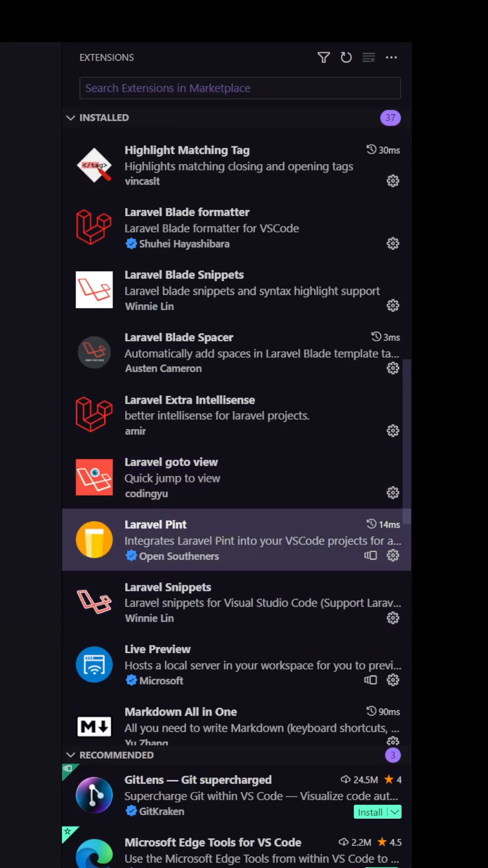
scroll(down, 3)
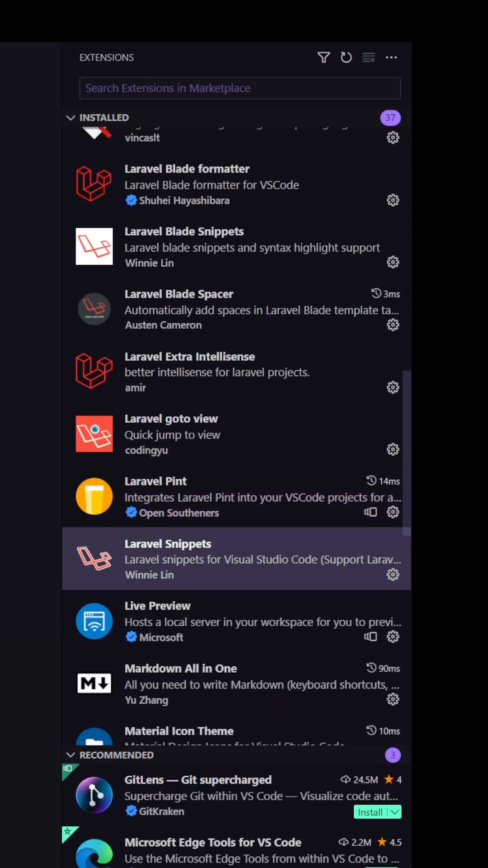
Scroll past Path Intellisense, the PHP tools and Prettier to Tailwind CSS IntelliSense and Vue.
scroll(down, 3)
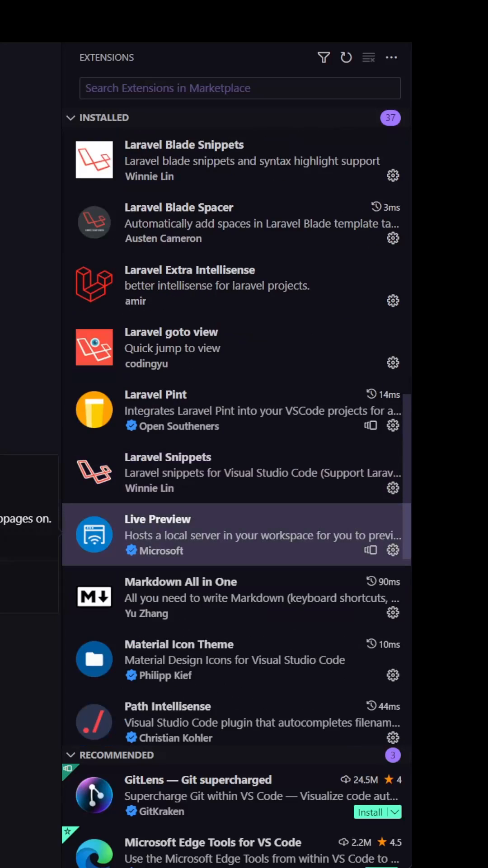
scroll(down, 3)
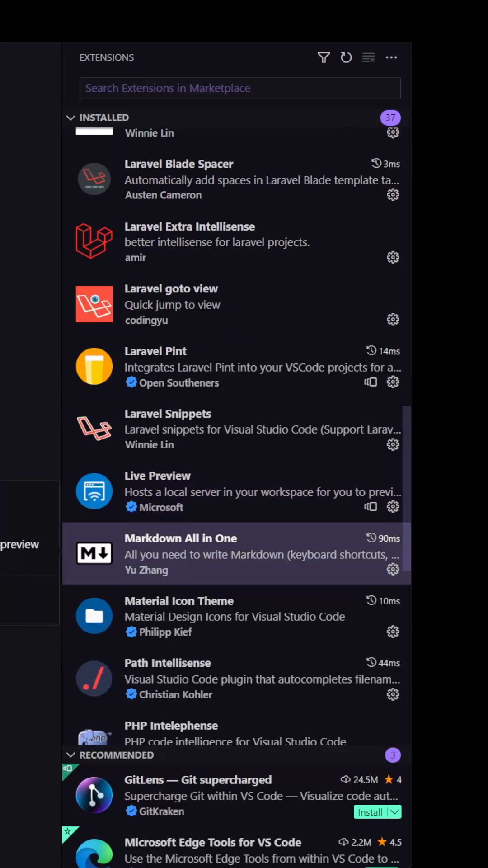
scroll(down, 3)
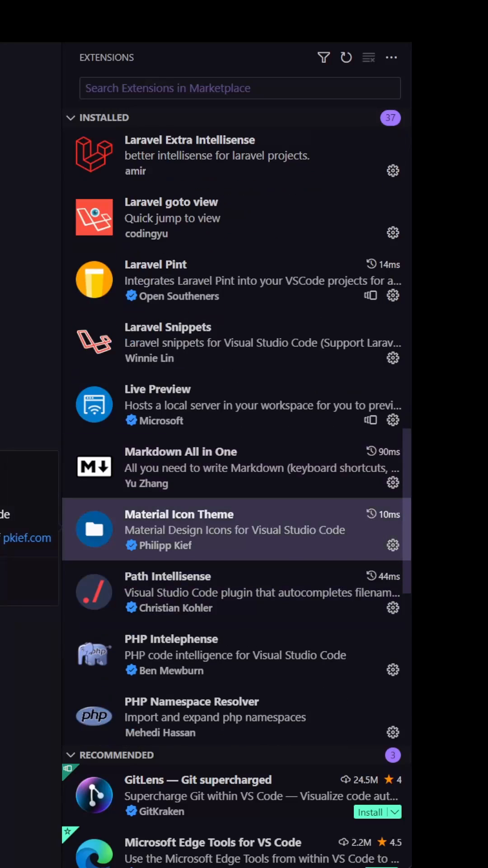
scroll(down, 3)
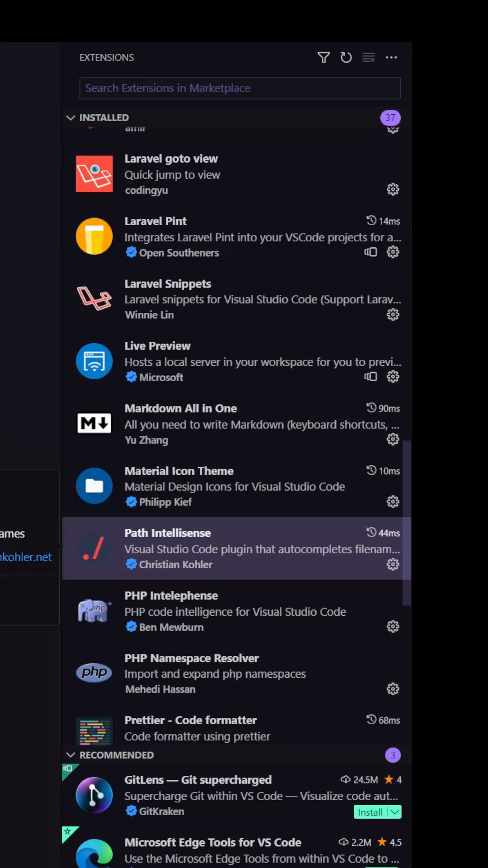
scroll(down, 3)
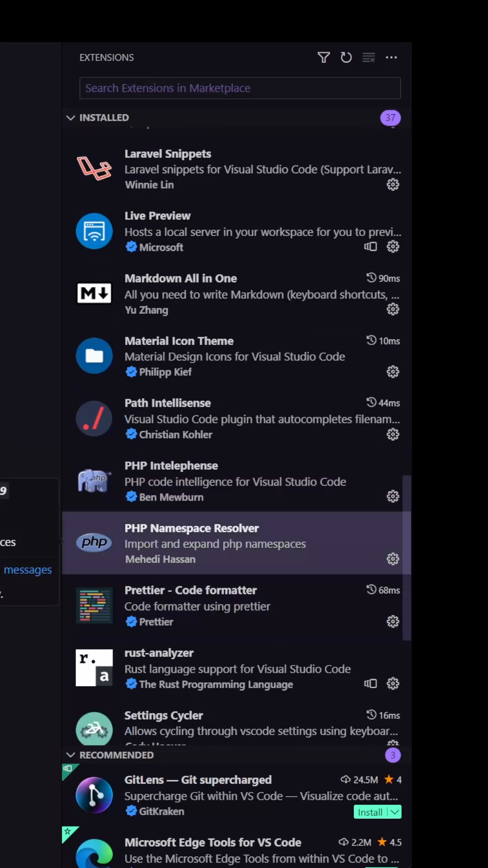
scroll(down, 3)
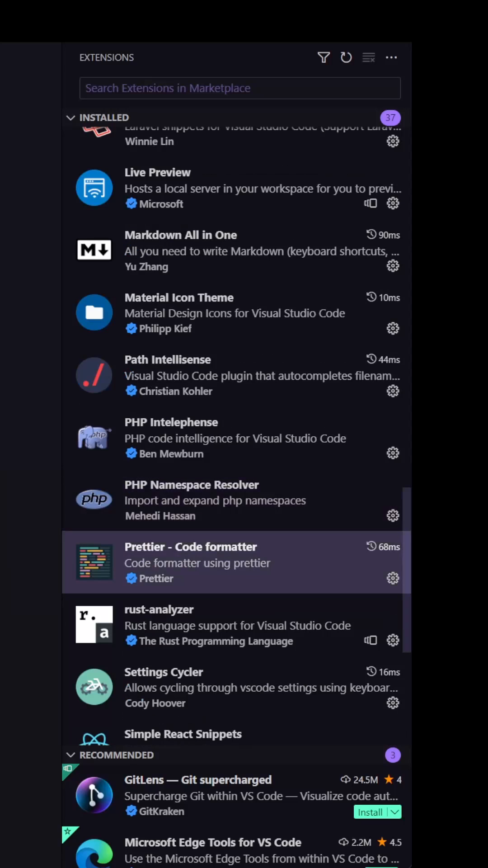
scroll(down, 3)
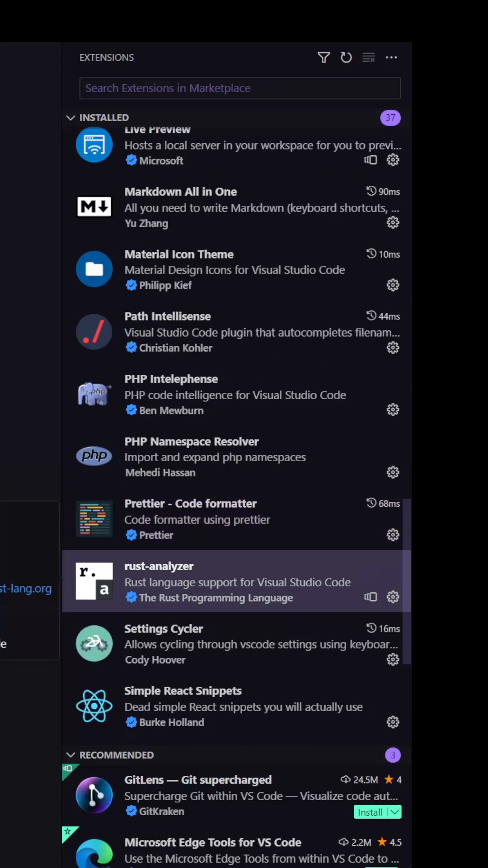
scroll(down, 3)
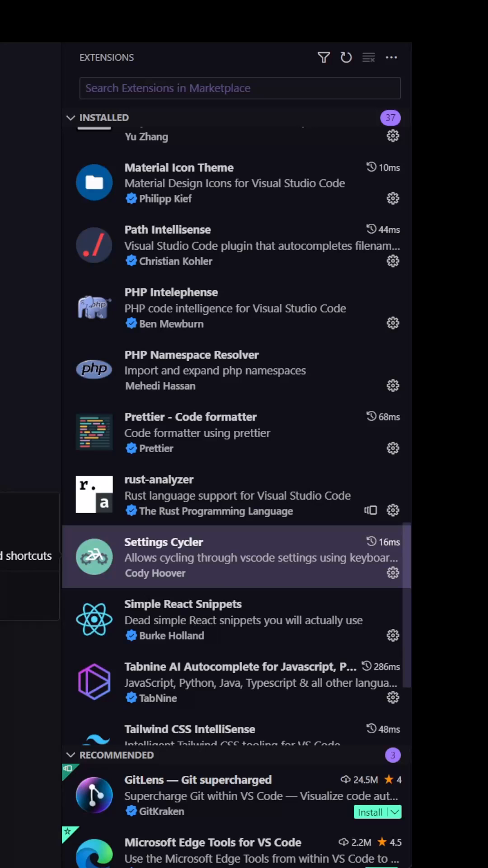
scroll(down, 3)
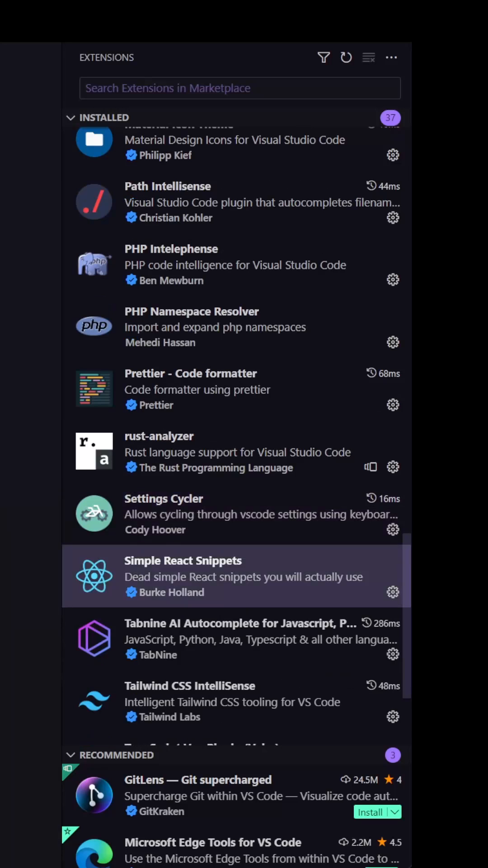
scroll(down, 3)
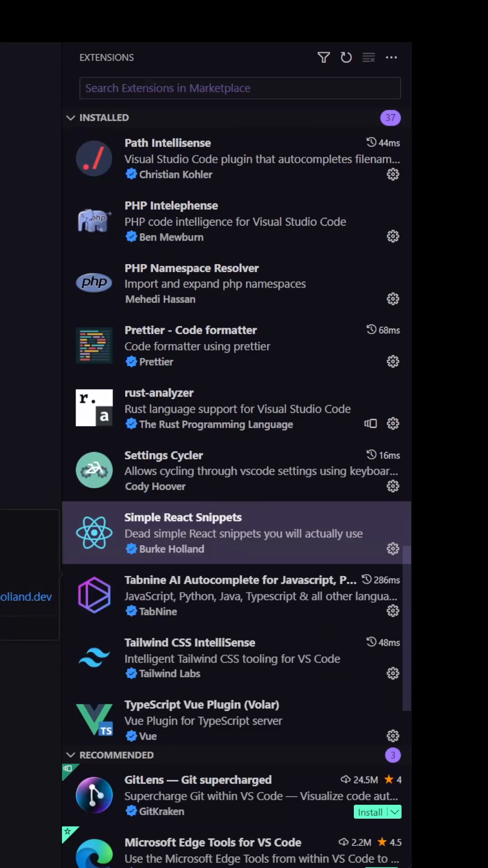
scroll(down, 3)
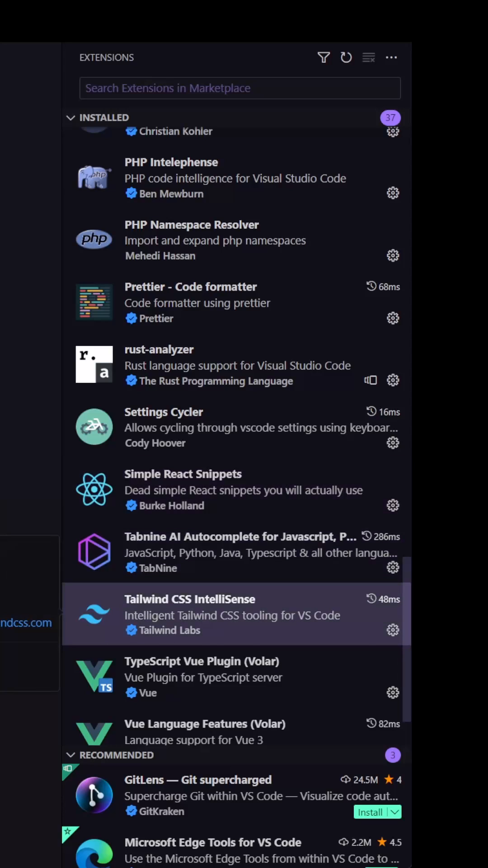
Scroll to WSL at the list's end, then back up to the Laravel extensions.
scroll(down, 3)
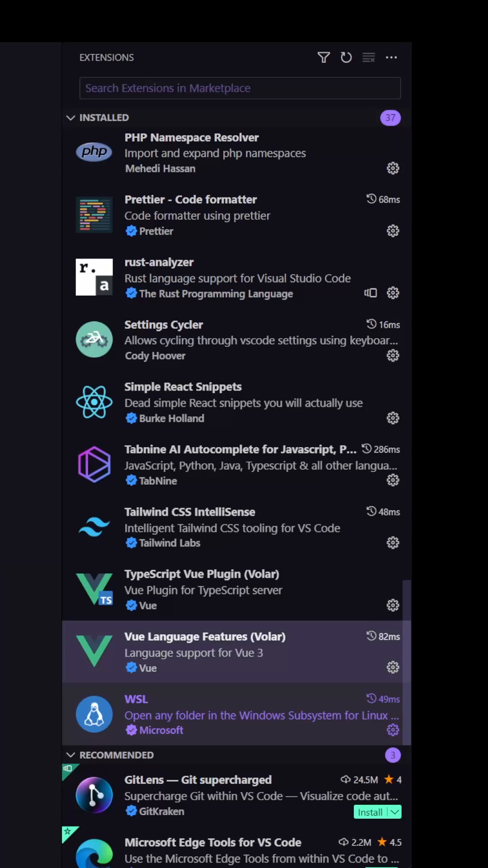
scroll(down, 3)
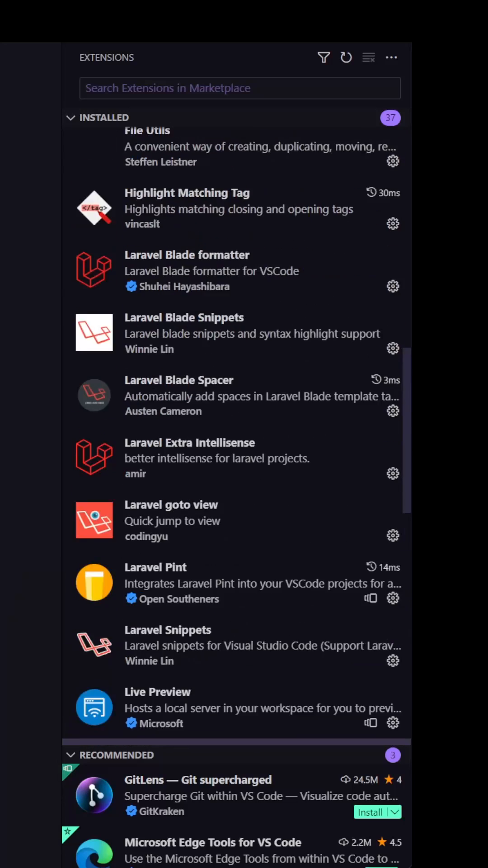